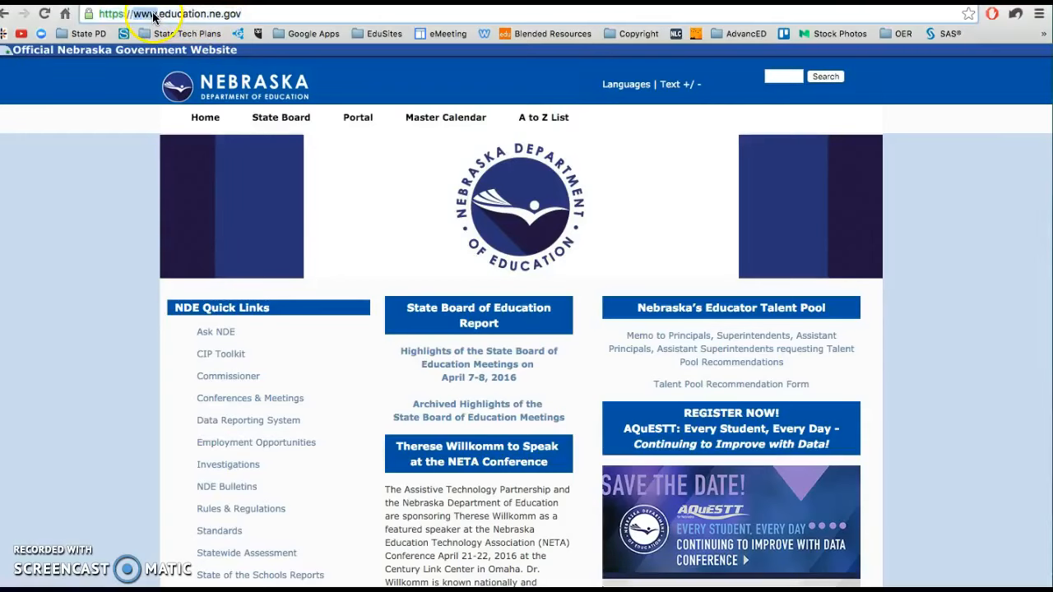
- Load moodle.education.ne.gov in the Chrome address bar
left_click(139, 14)
type("moodle")
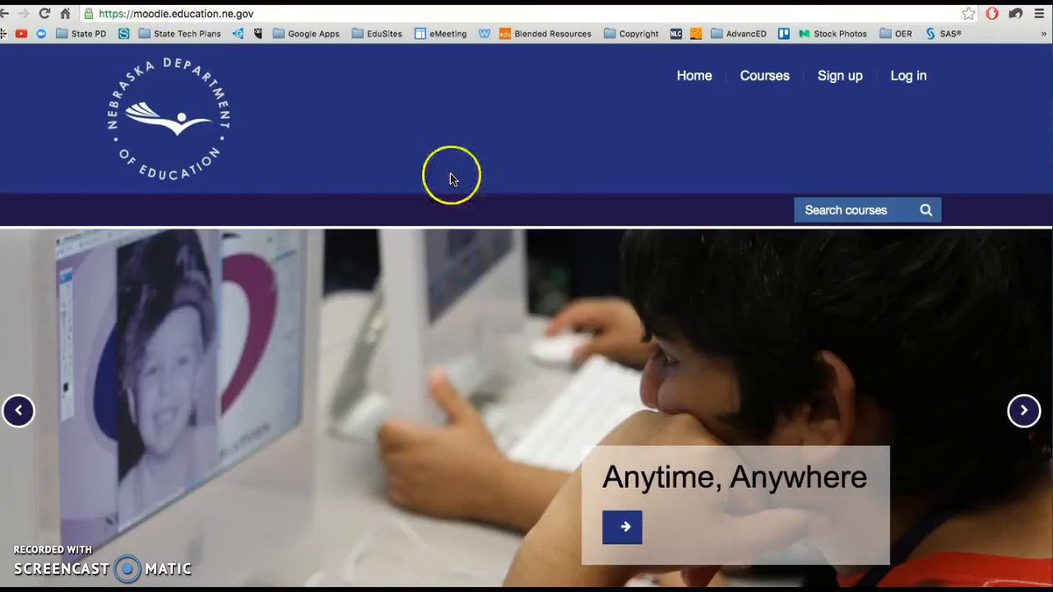
mouse_move(573, 175)
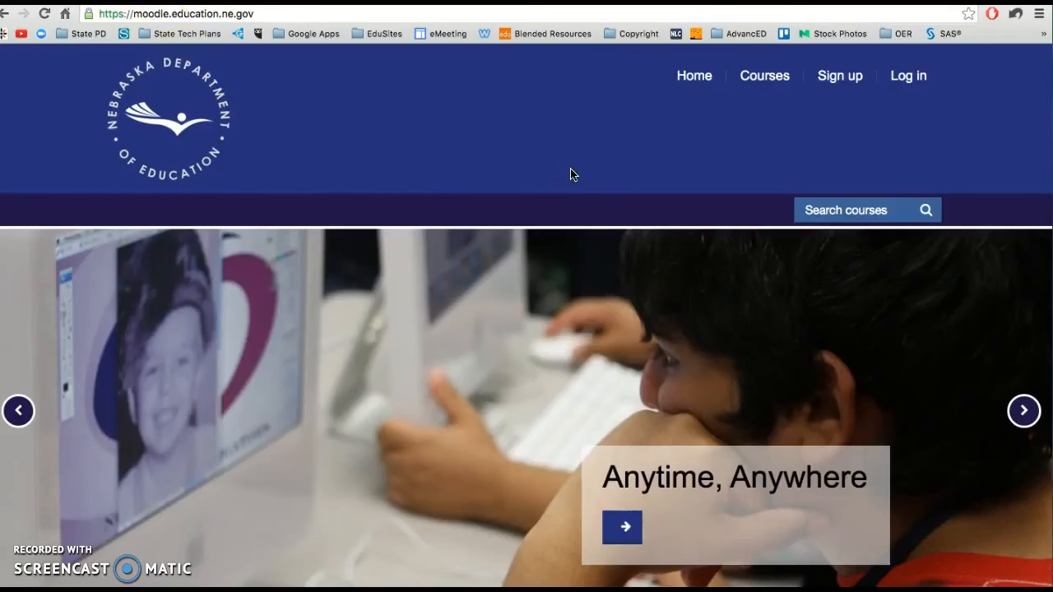
mouse_move(840, 75)
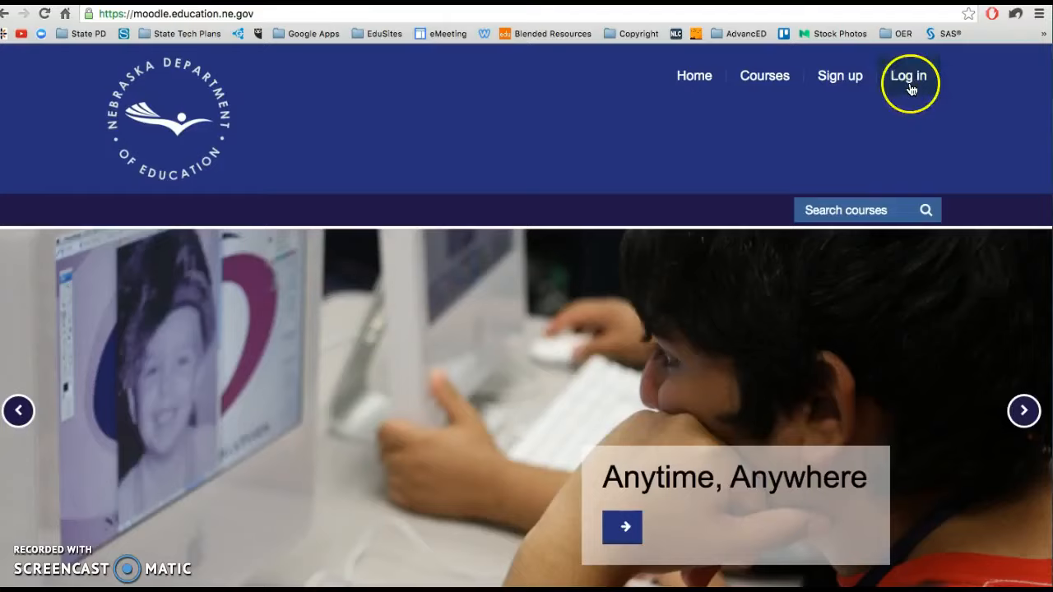
- Sign in to the Moodle learning center with the username and password
left_click(908, 76)
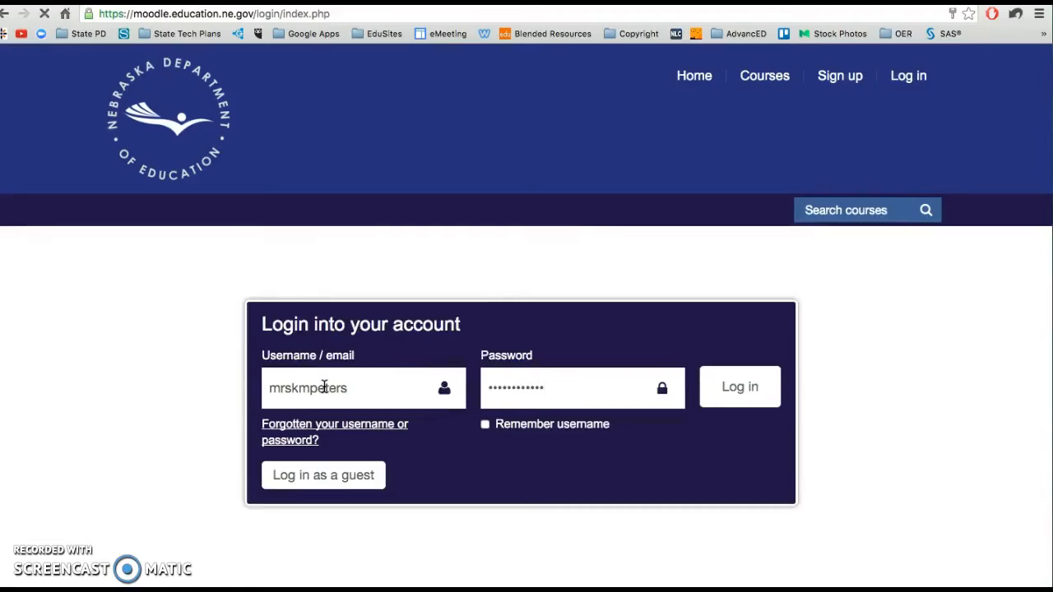
left_click(739, 387)
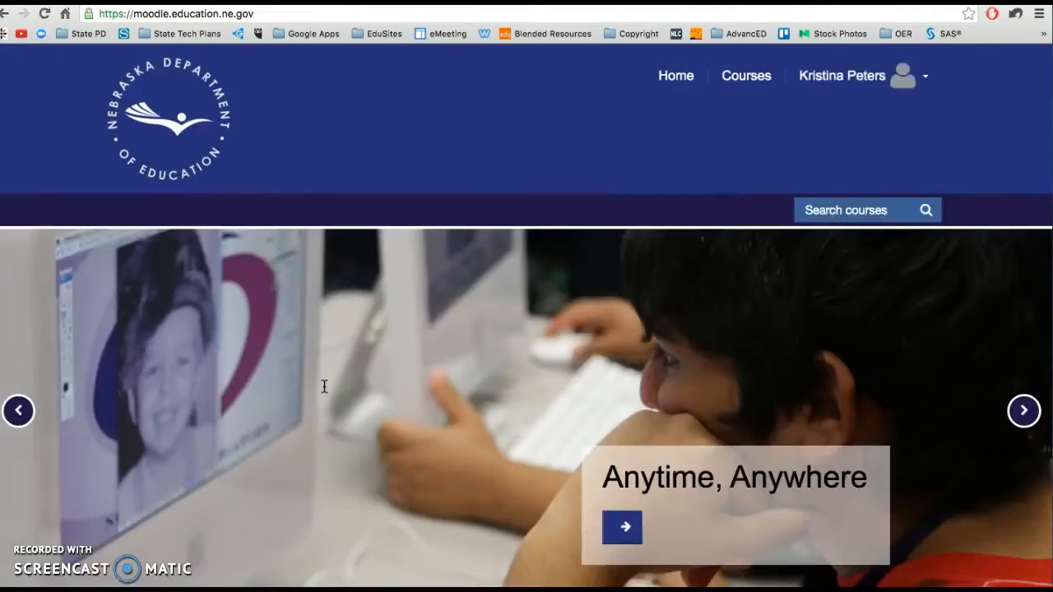
- Scroll down to My courses (First Connections) and the Courses catalog listing
scroll("down", 3)
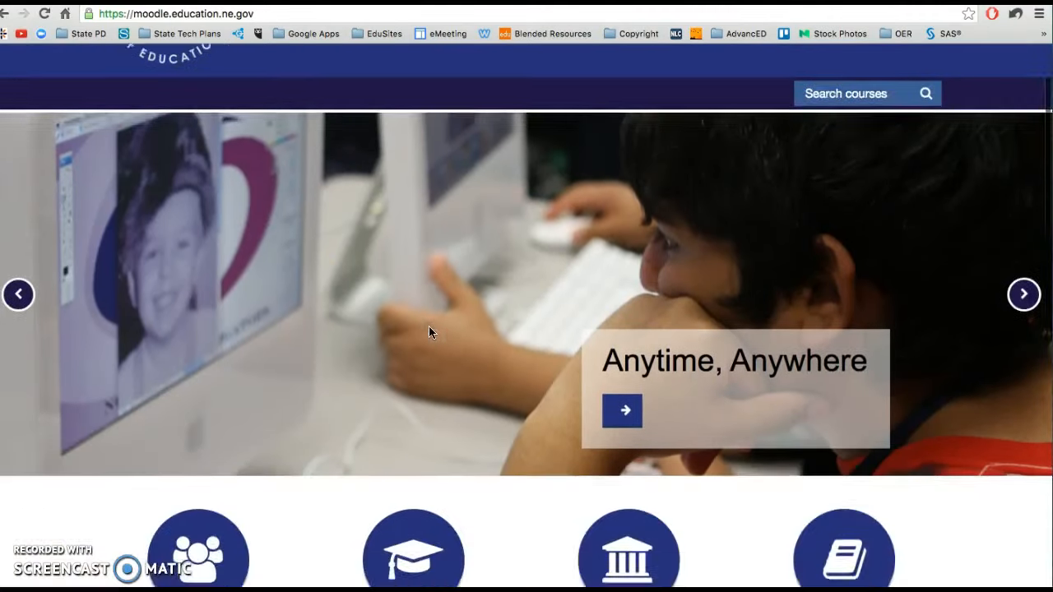
scroll("down", 3)
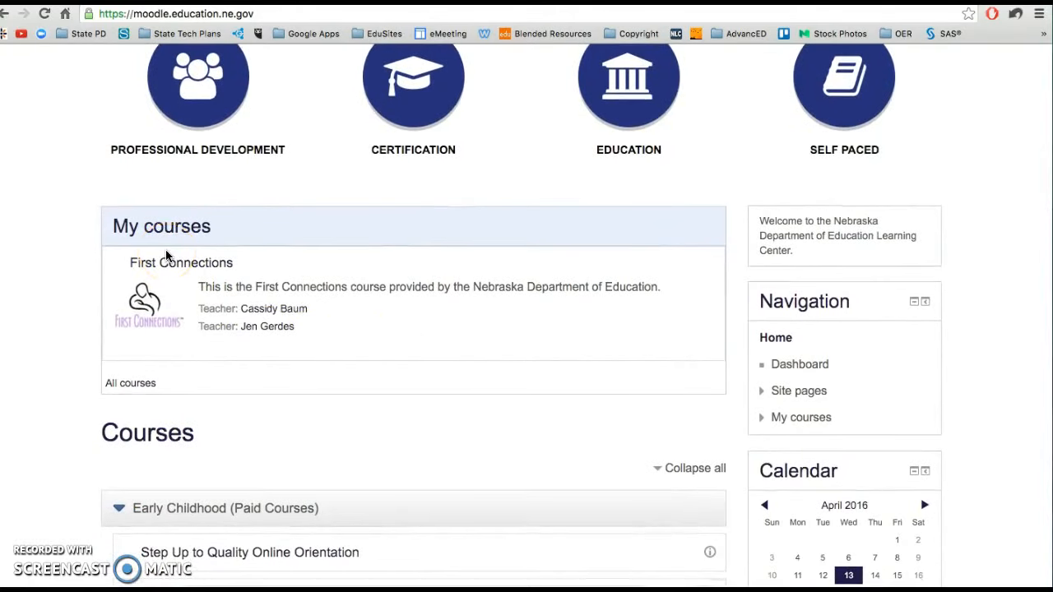
scroll("down", 3)
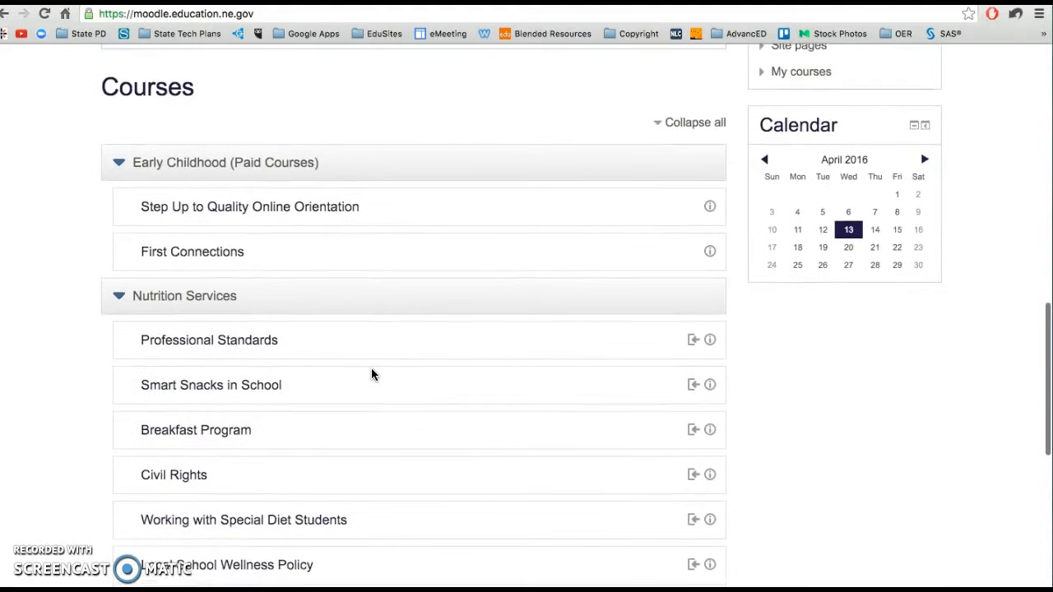